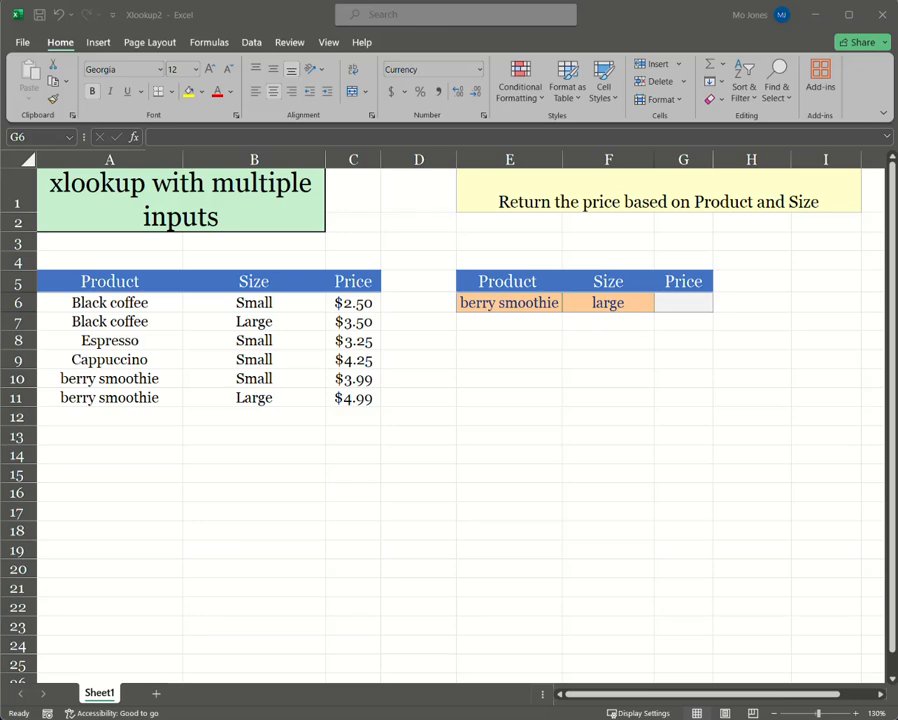
pyautogui.moveTo(458, 322)
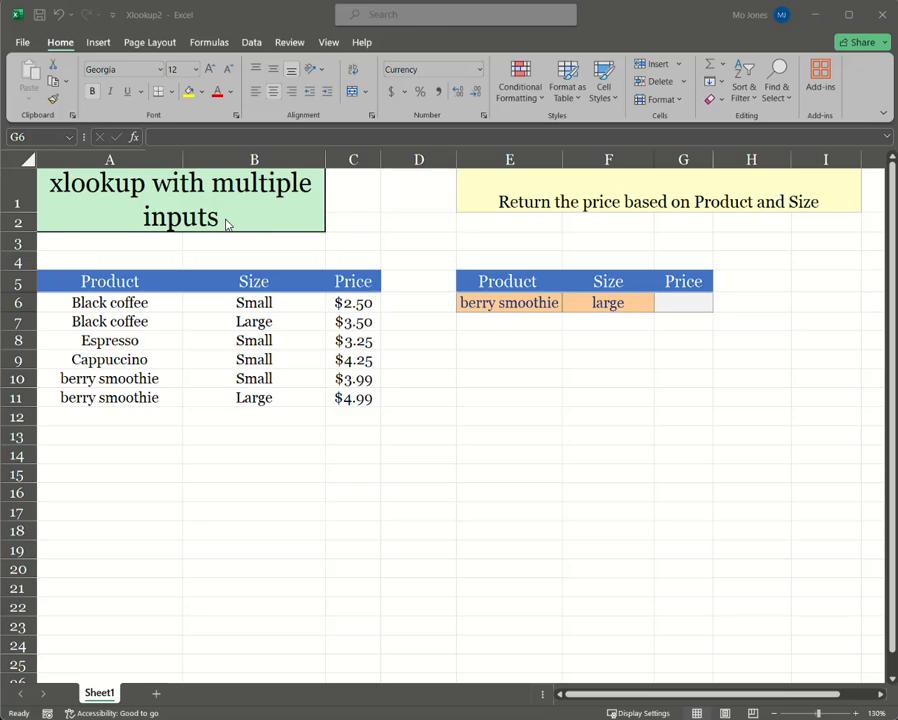
pyautogui.moveTo(214, 236)
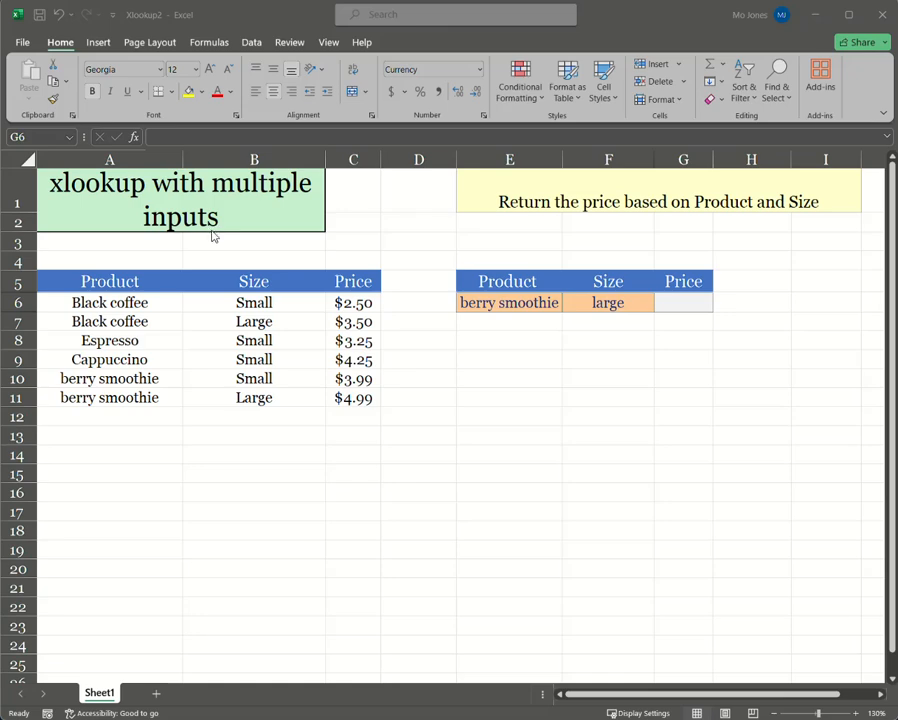
pyautogui.moveTo(207, 316)
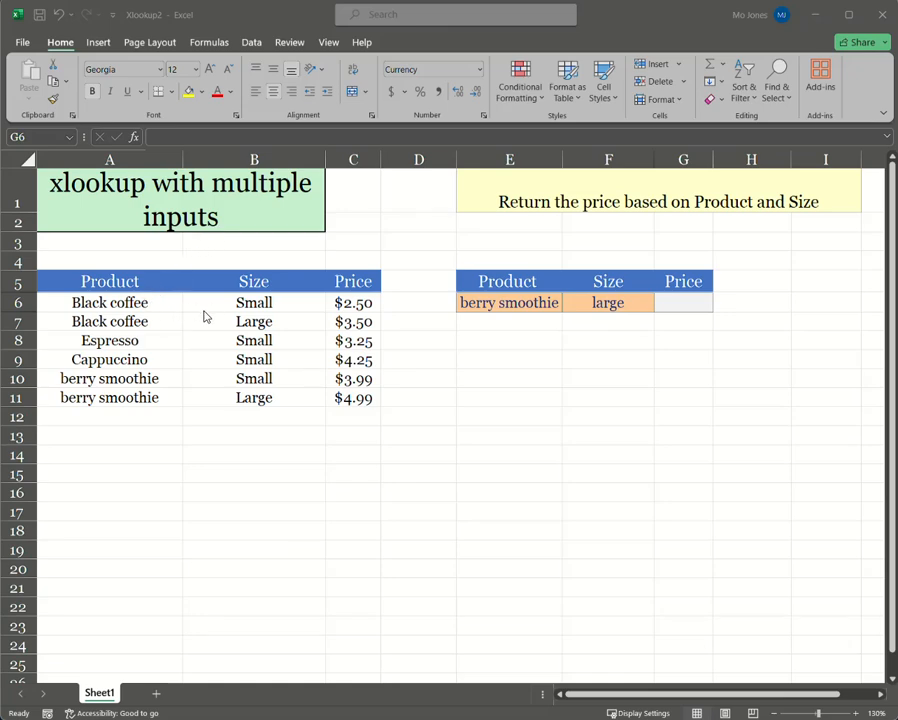
# Step: Begin an XLOOKUP formula in G6 and open its argument helper
pyautogui.moveTo(110, 281); pyautogui.dragTo(254, 378)
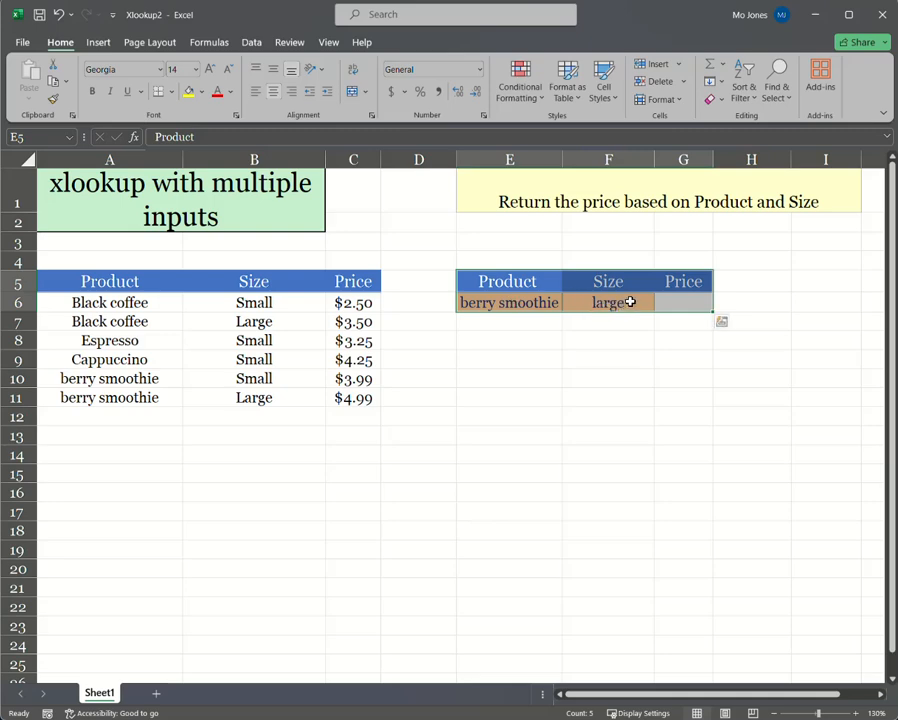
pyautogui.click(509, 302)
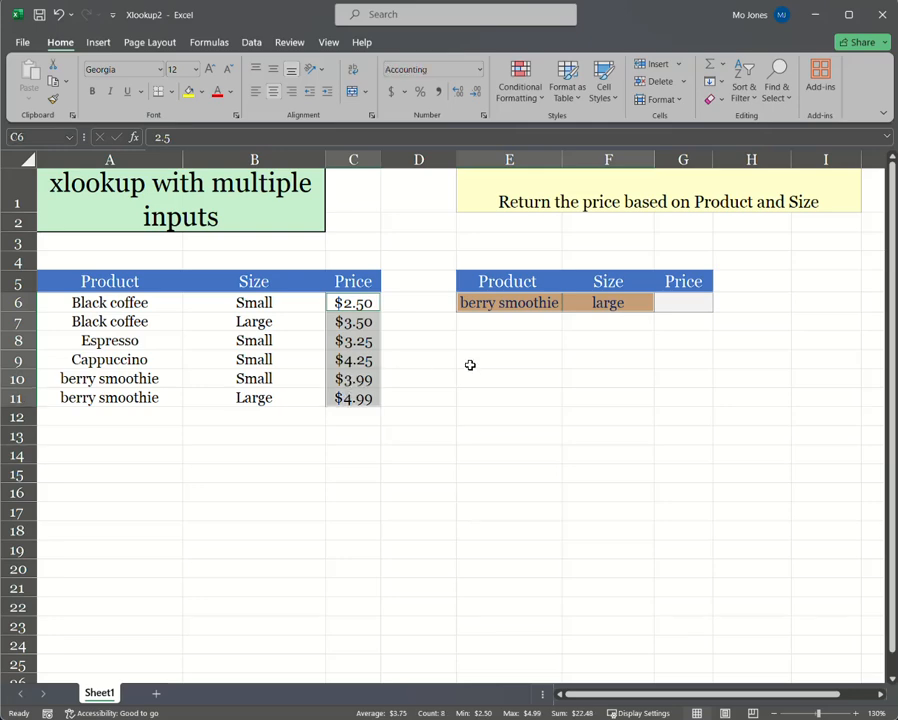
pyautogui.moveTo(662, 324)
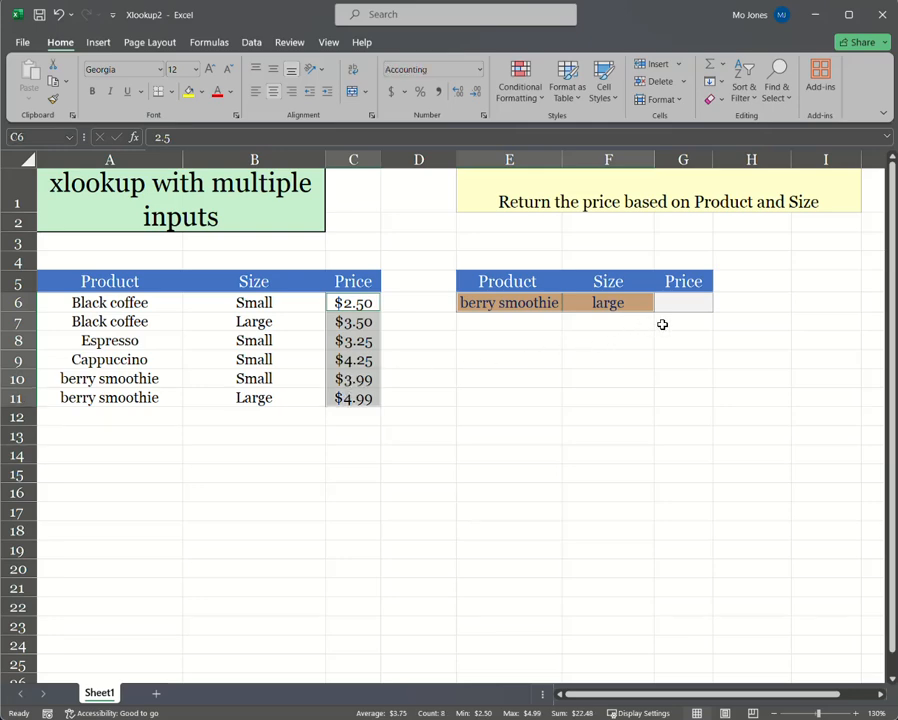
pyautogui.click(683, 302)
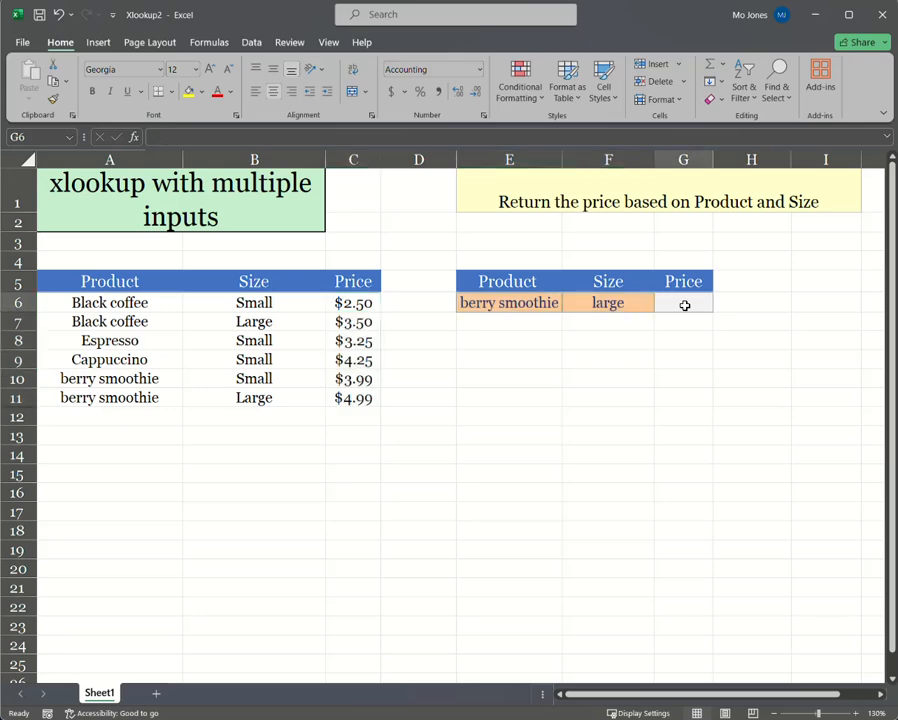
pyautogui.write('=x')
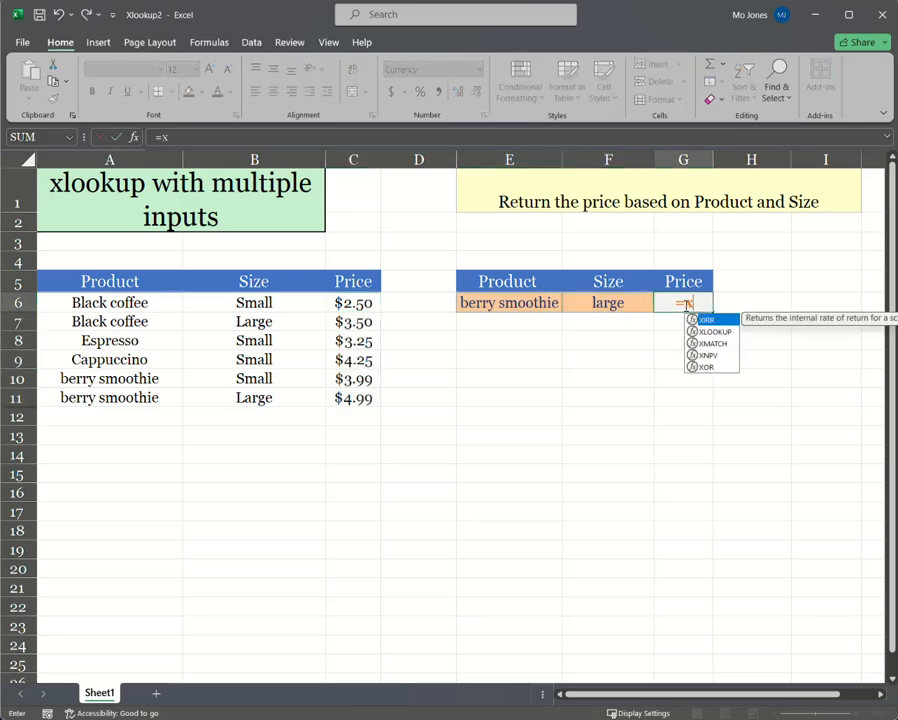
pyautogui.write('al')
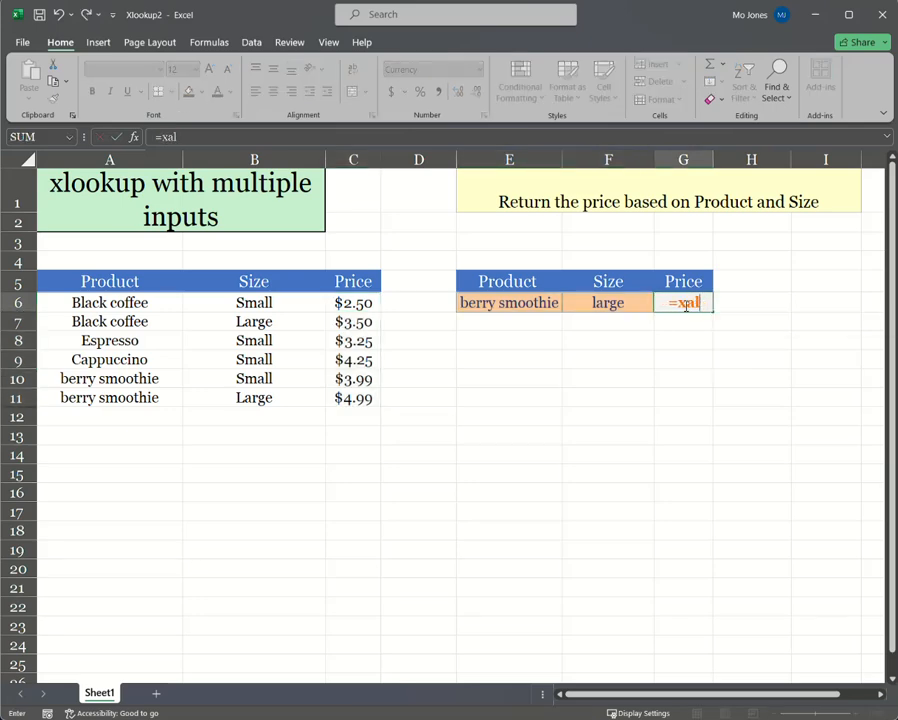
pyautogui.press('BackSpace')
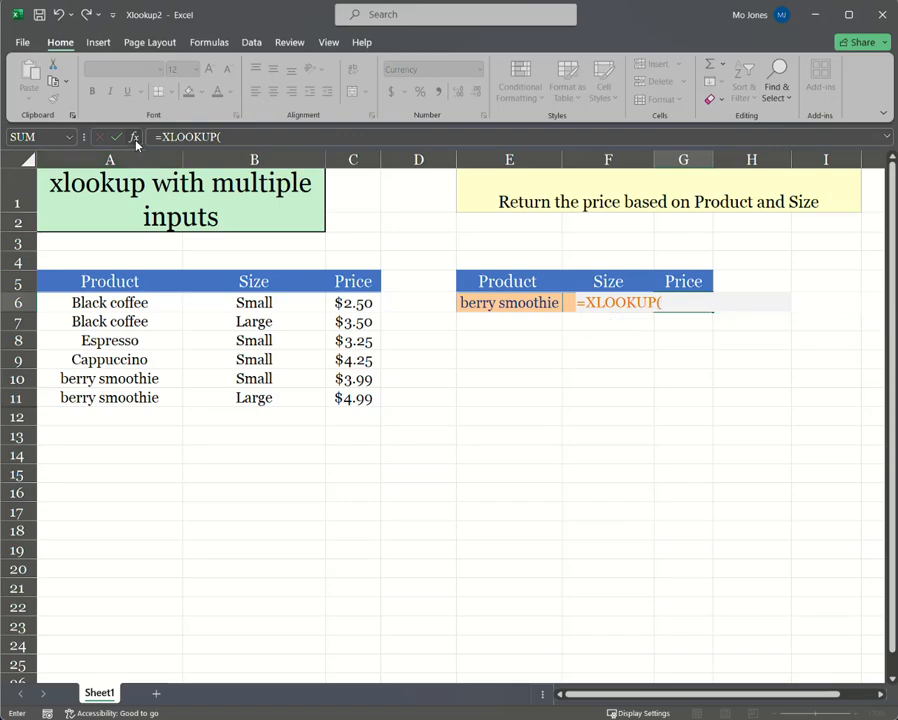
pyautogui.click(133, 137)
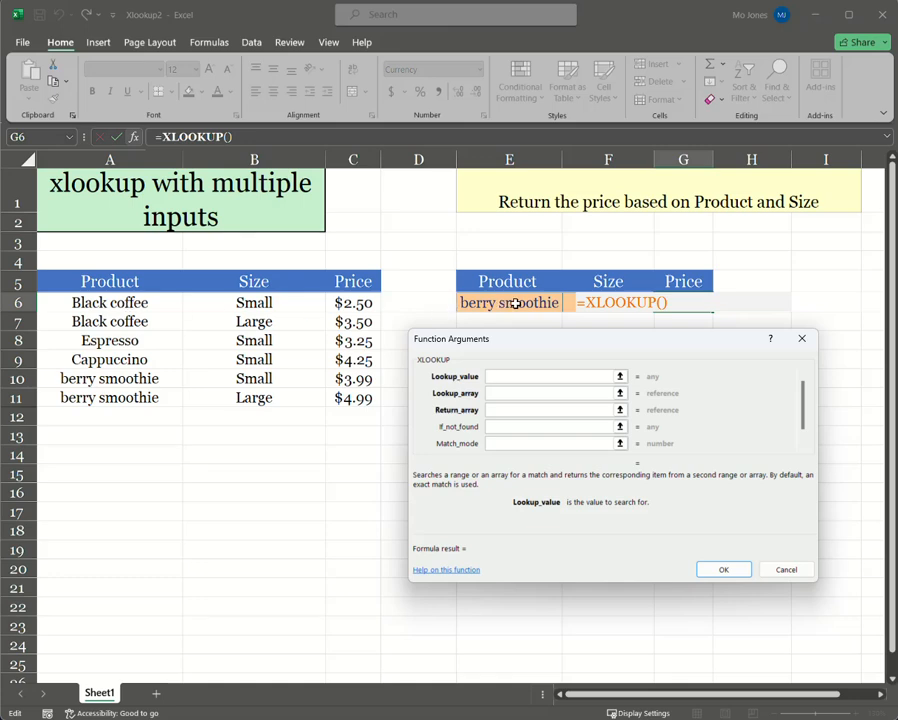
pyautogui.click(509, 302)
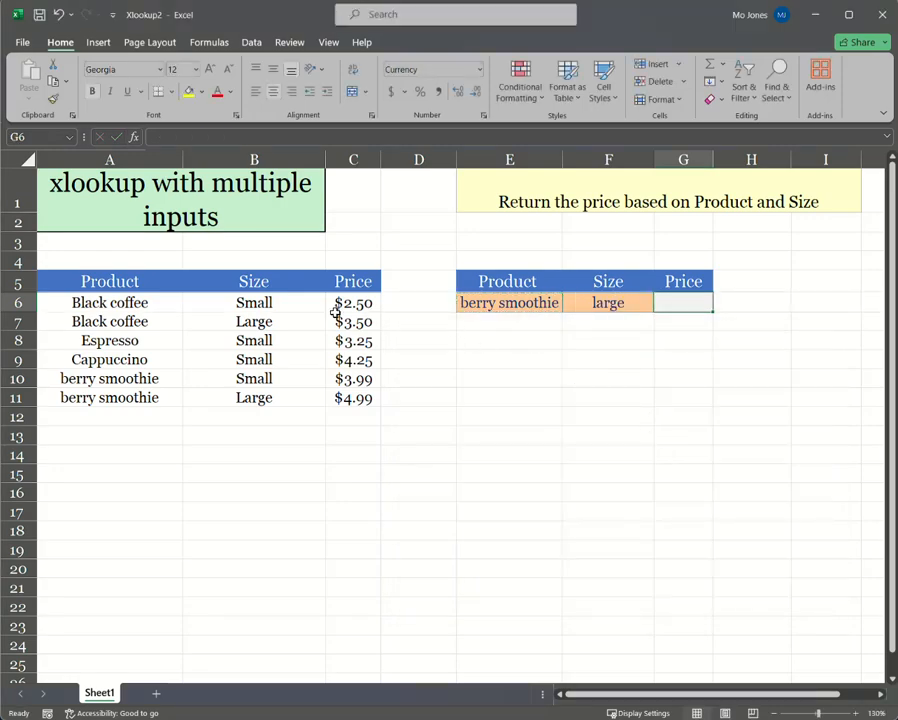
pyautogui.moveTo(423, 368)
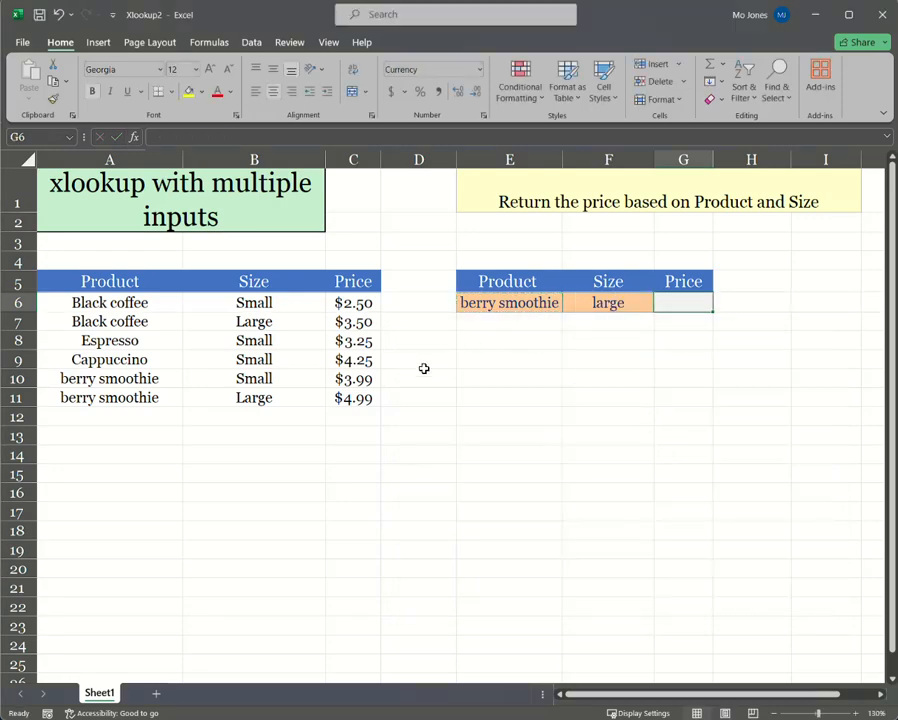
# Step: Build the test formula =E6&F6 in cell E10
pyautogui.click(509, 378)
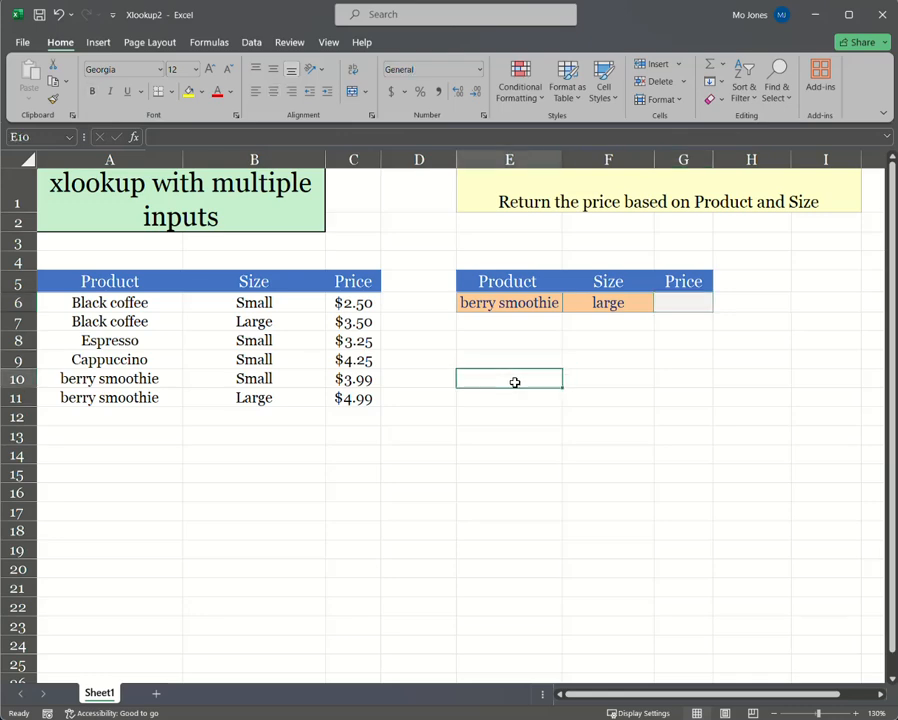
pyautogui.write('=')
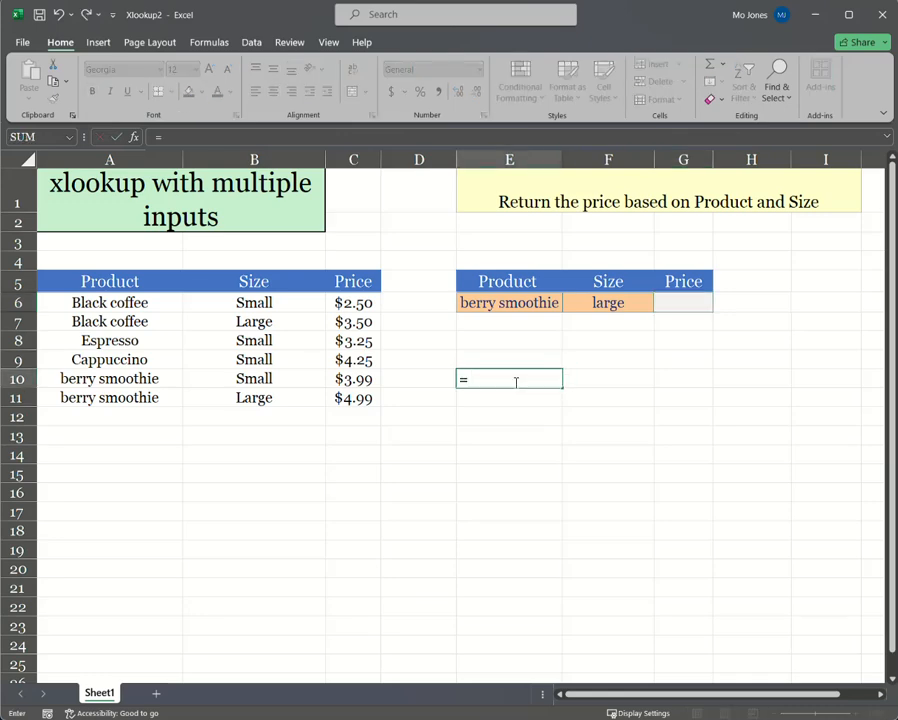
pyautogui.click(509, 302)
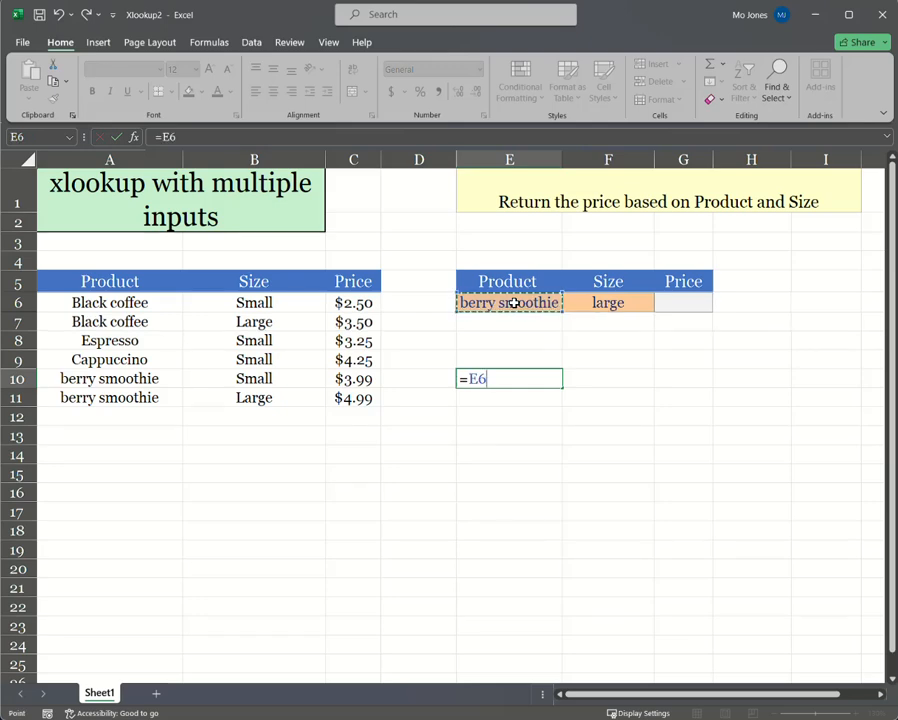
pyautogui.write('&')
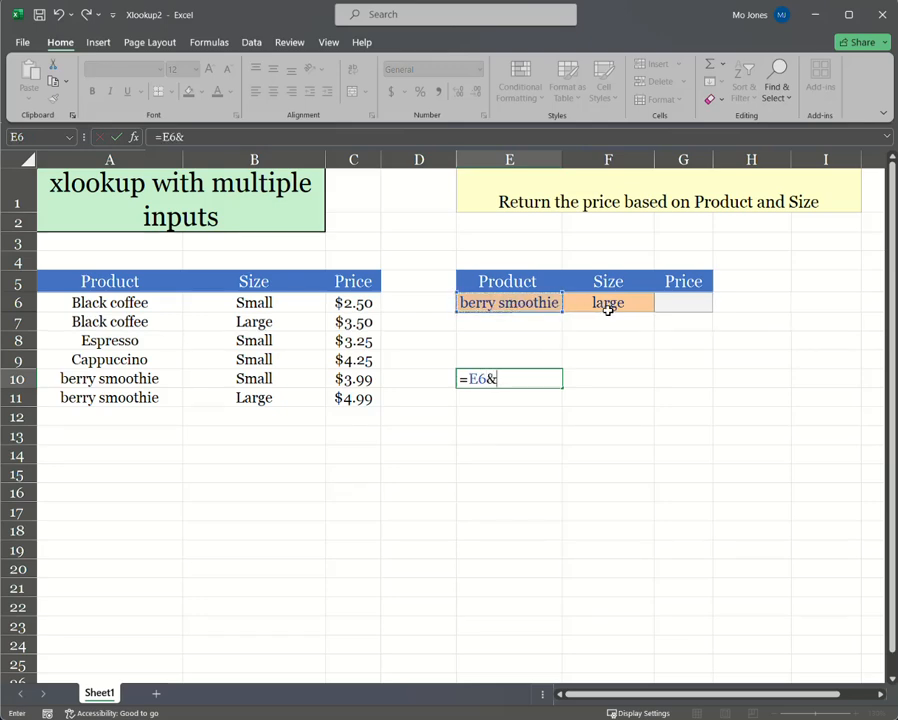
pyautogui.click(607, 302)
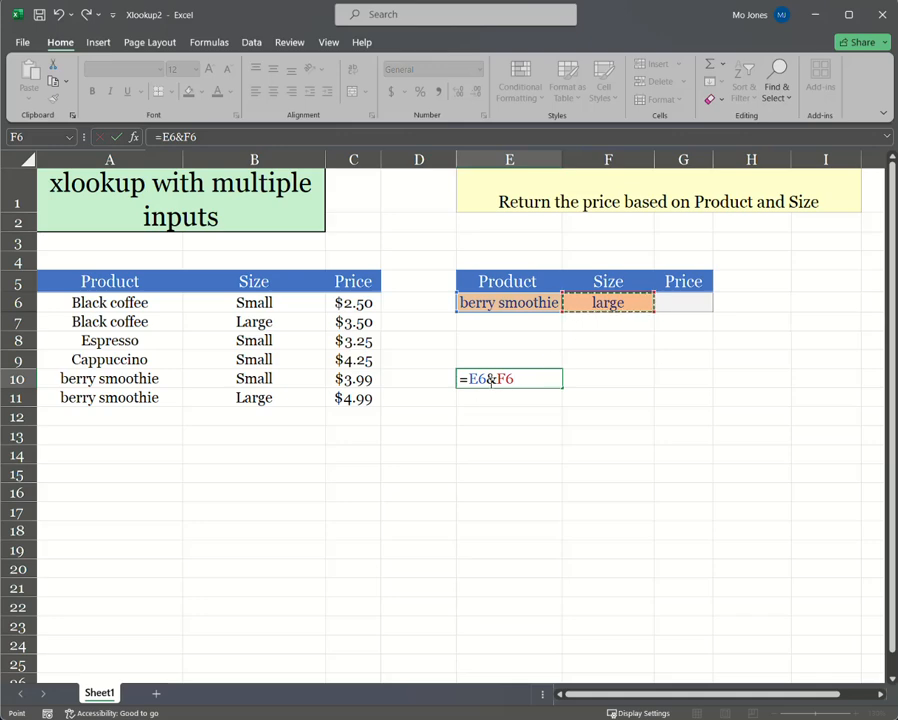
pyautogui.moveTo(484, 390)
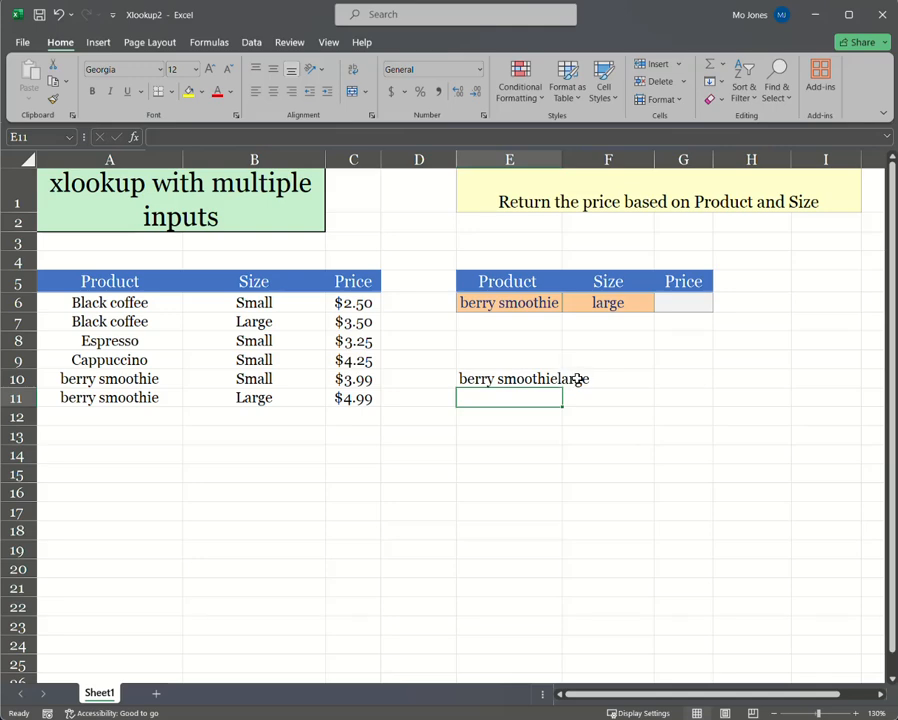
# Step: Enter =A6:A11&B6:B11 in E13 to spill all joined product-size values
pyautogui.click(509, 434)
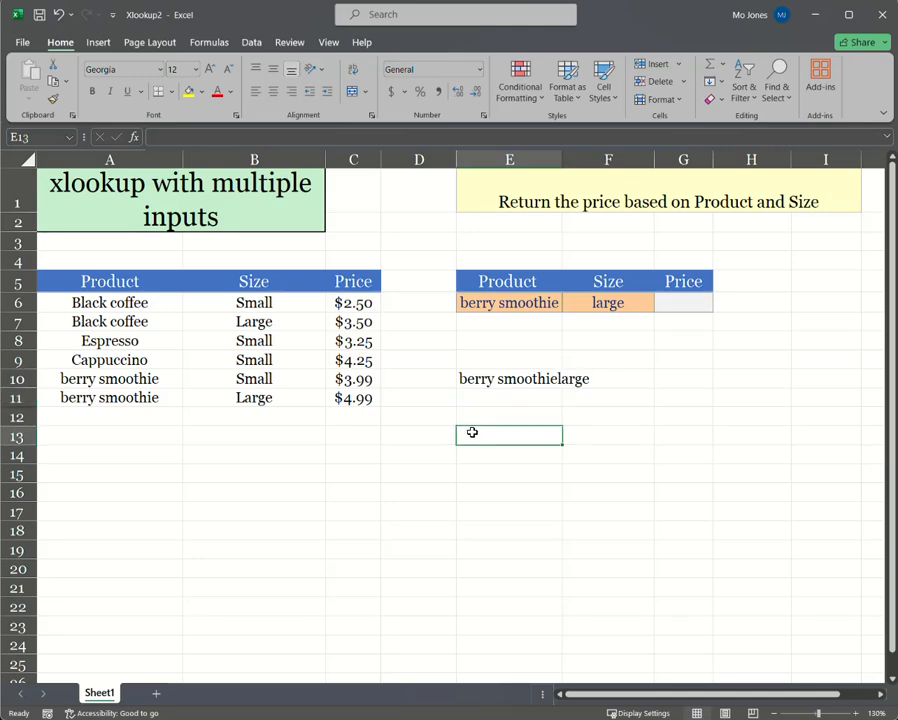
pyautogui.write('=')
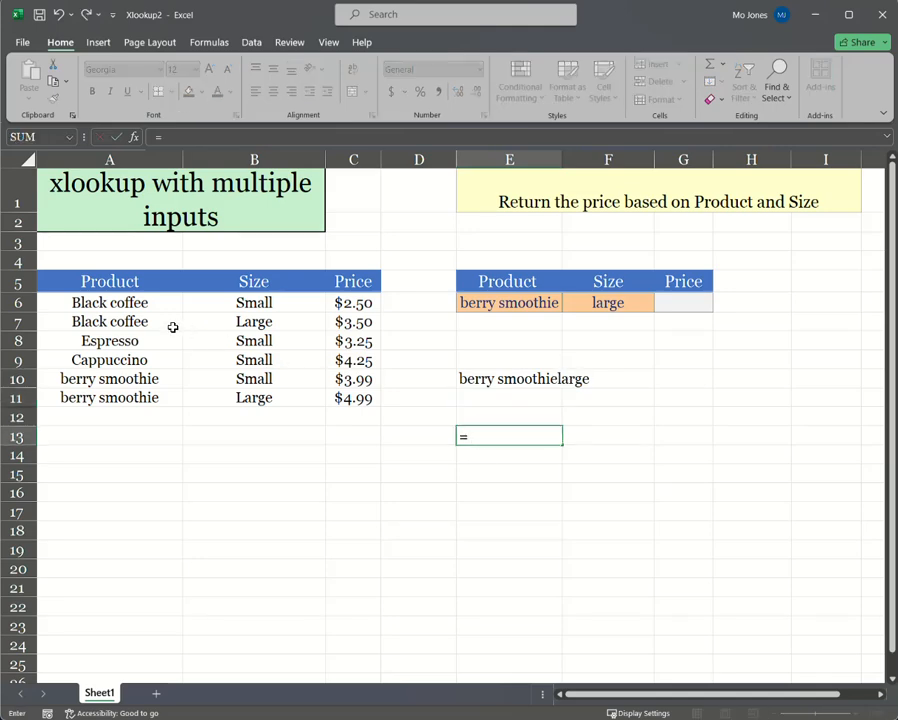
pyautogui.moveTo(110, 302); pyautogui.dragTo(110, 398)
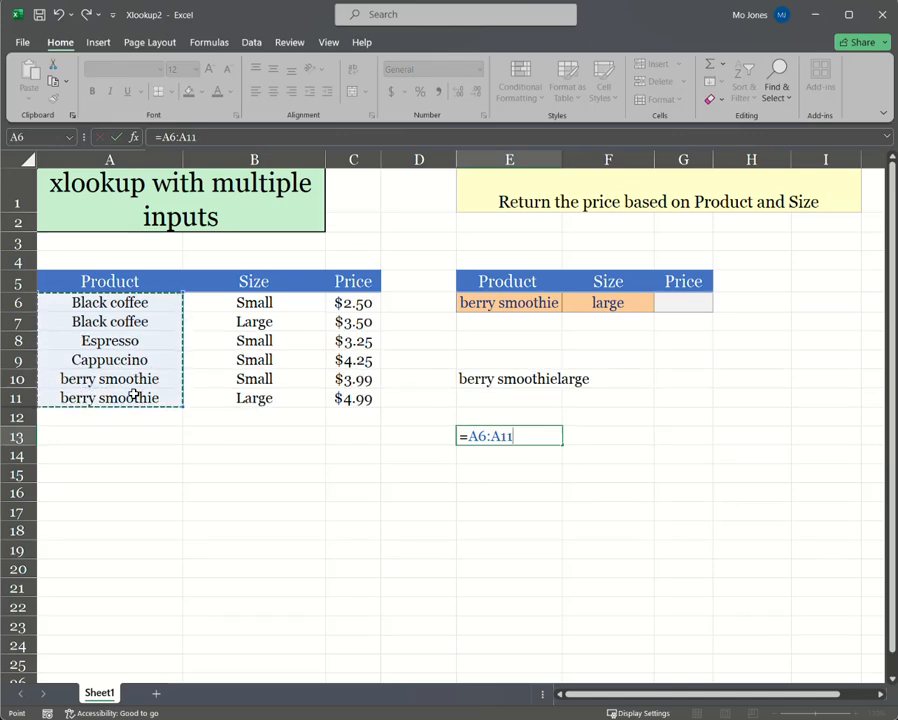
pyautogui.write('&')
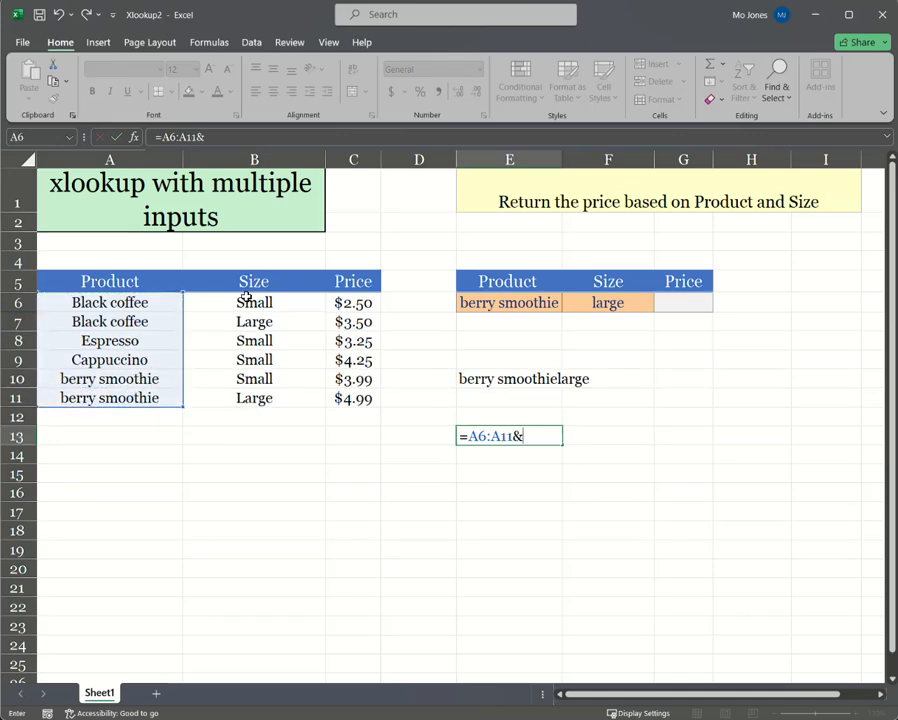
pyautogui.moveTo(254, 302); pyautogui.dragTo(254, 398)
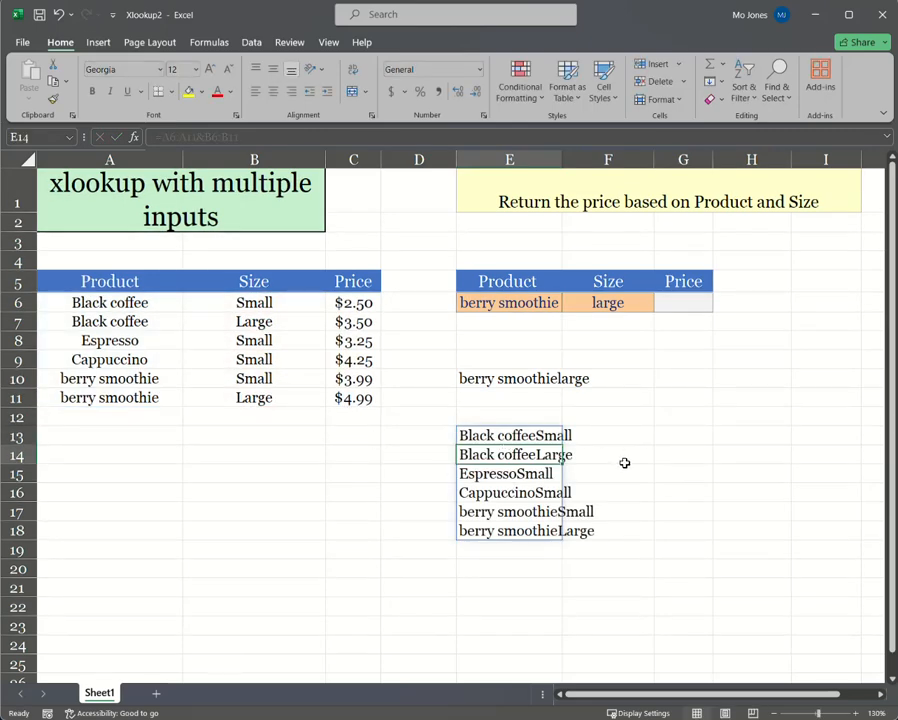
pyautogui.click(683, 454)
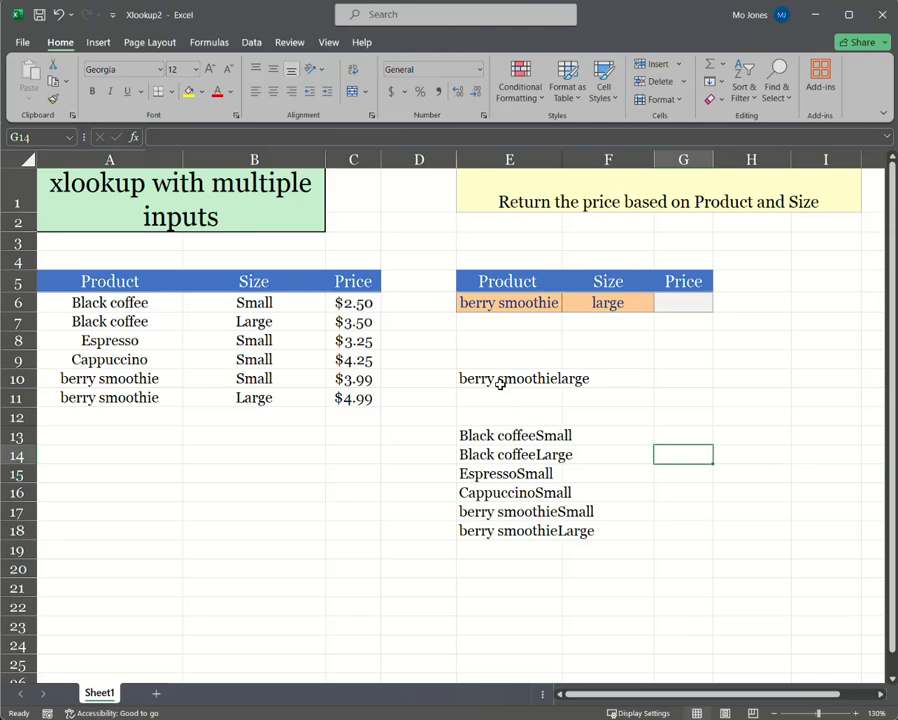
pyautogui.click(509, 378)
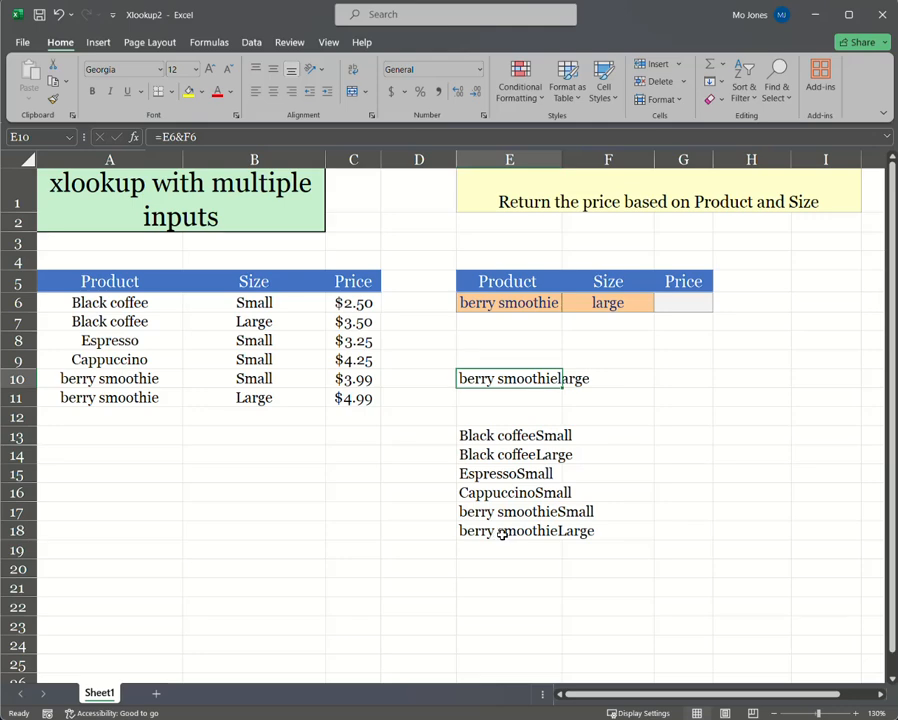
pyautogui.moveTo(680, 536)
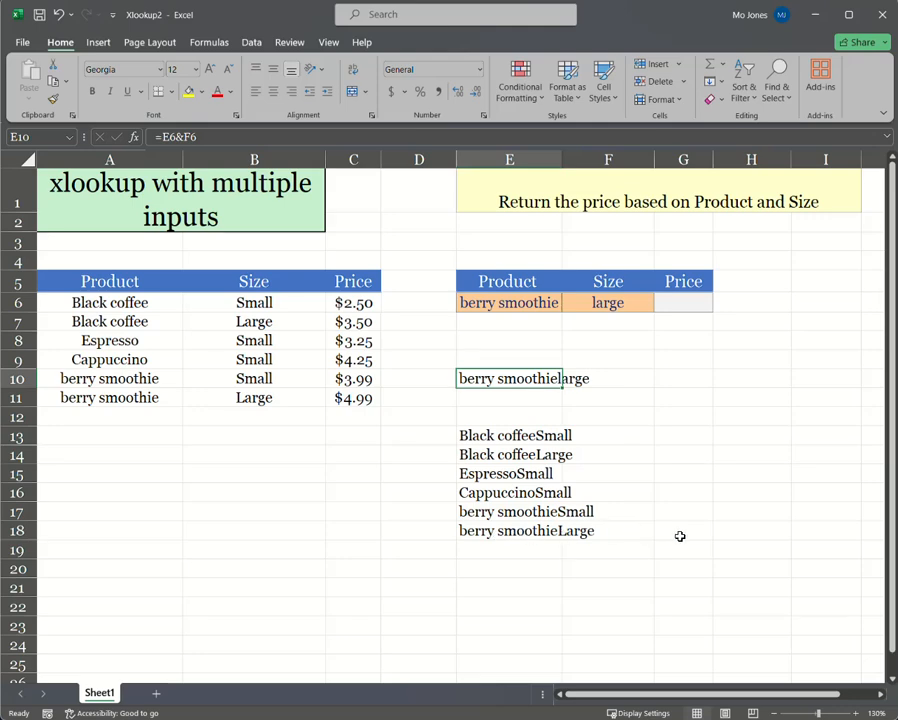
pyautogui.moveTo(648, 493)
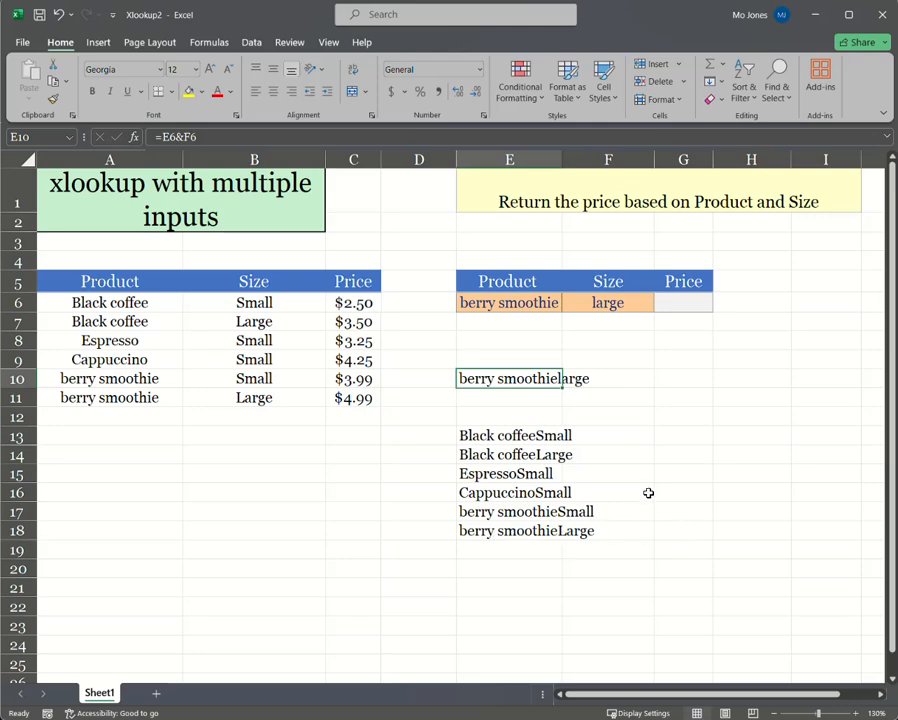
# Step: Delete the helper concatenation formulas in E10:E18
pyautogui.moveTo(509, 378); pyautogui.dragTo(509, 530)
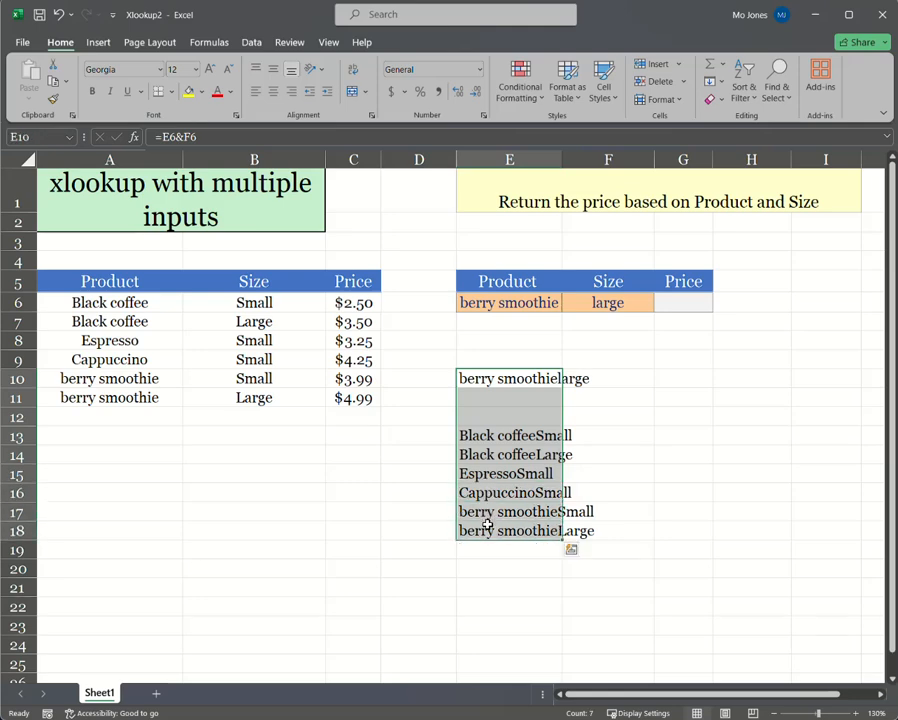
pyautogui.click(683, 454)
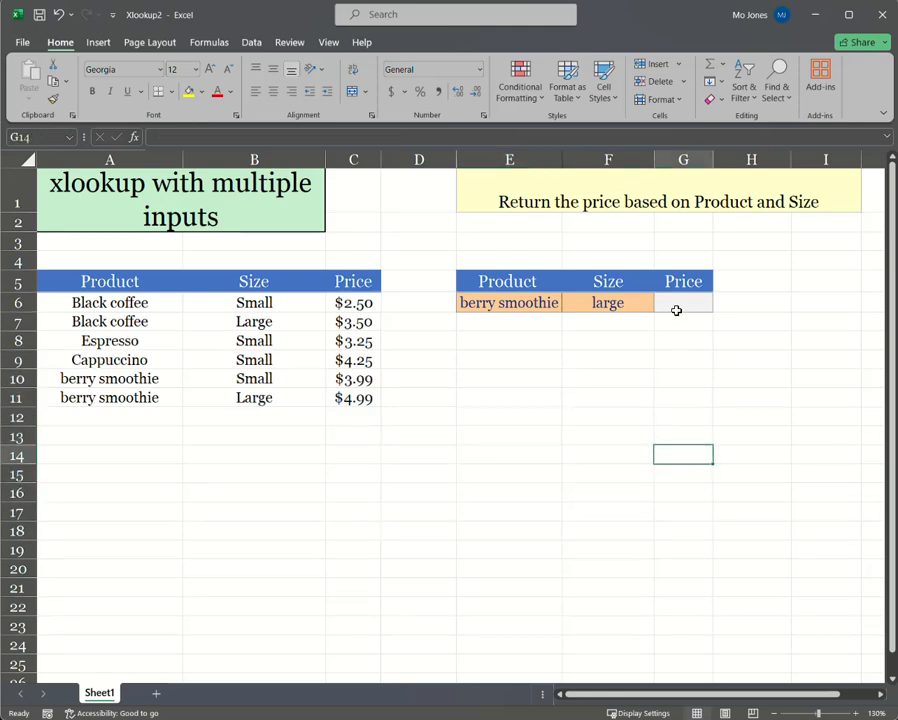
# Step: Type =xlookup in G6 and open the XLOOKUP Function Arguments dialog
pyautogui.click(683, 302)
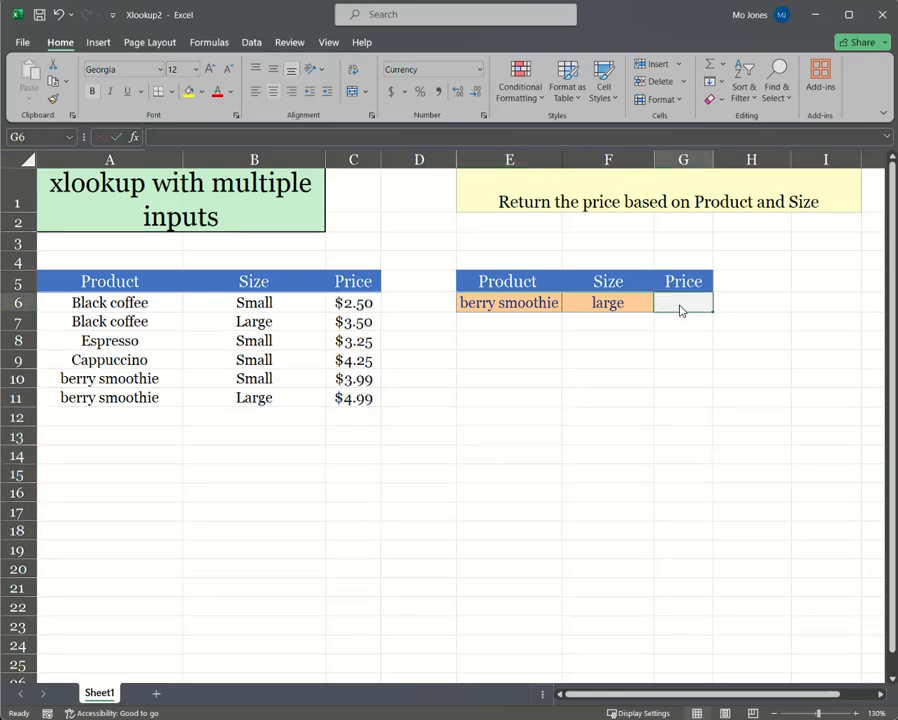
pyautogui.write('=xlookup')
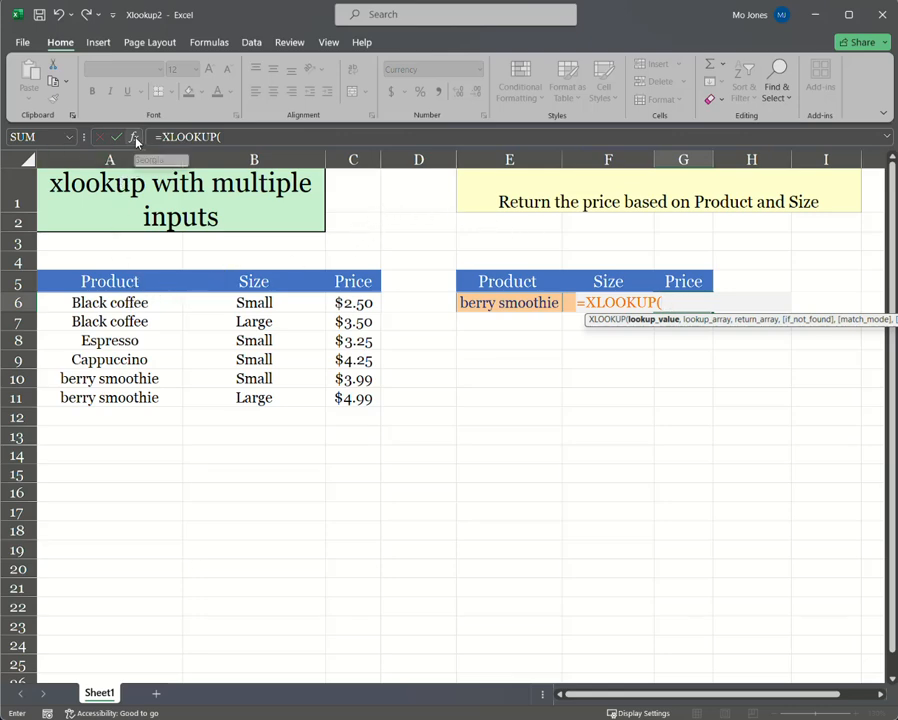
pyautogui.moveTo(135, 137)
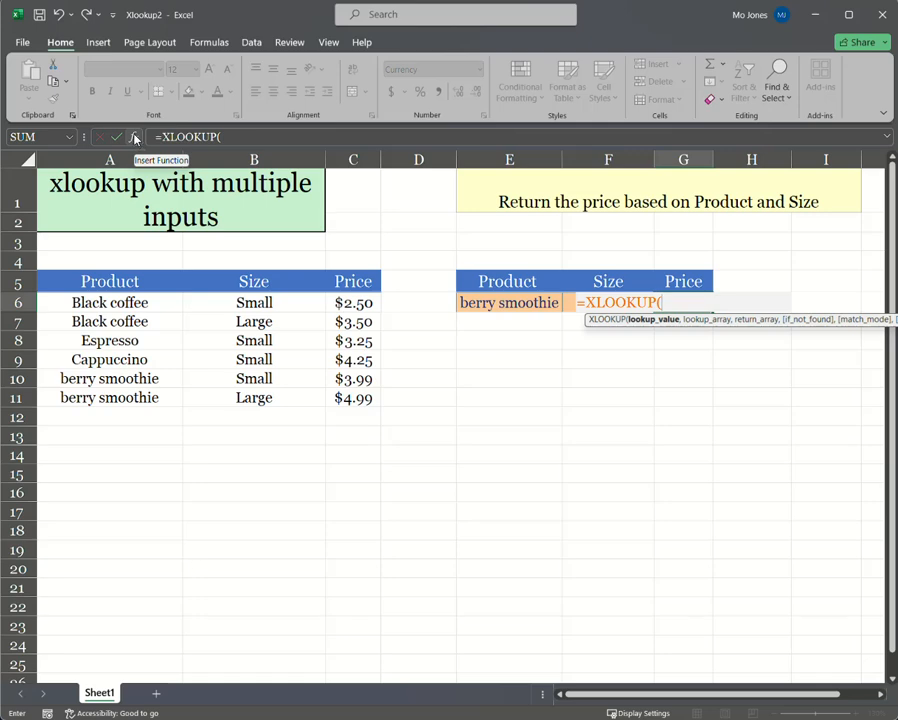
pyautogui.click(134, 137)
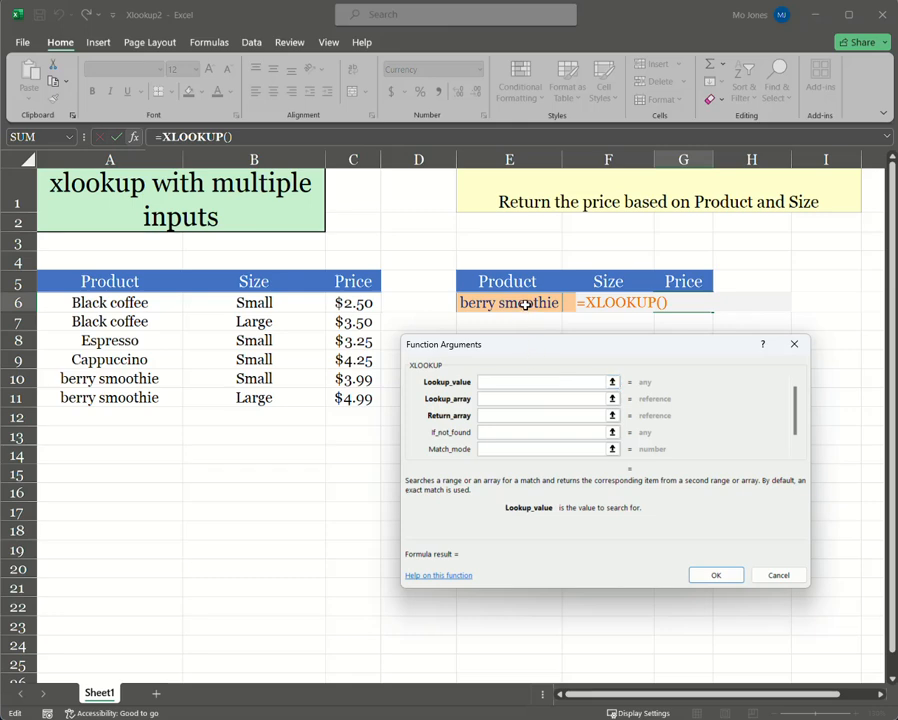
# Step: Set XLOOKUP's lookup value to E6&F6 and lookup array to A6:A11&B6:B11
pyautogui.click(509, 302)
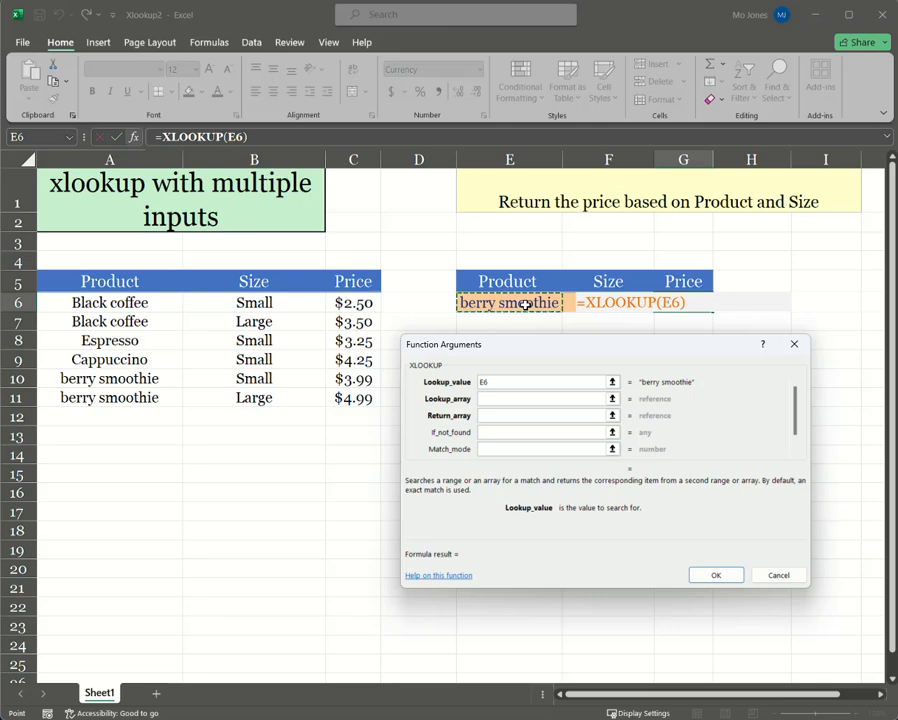
pyautogui.write('&F6')
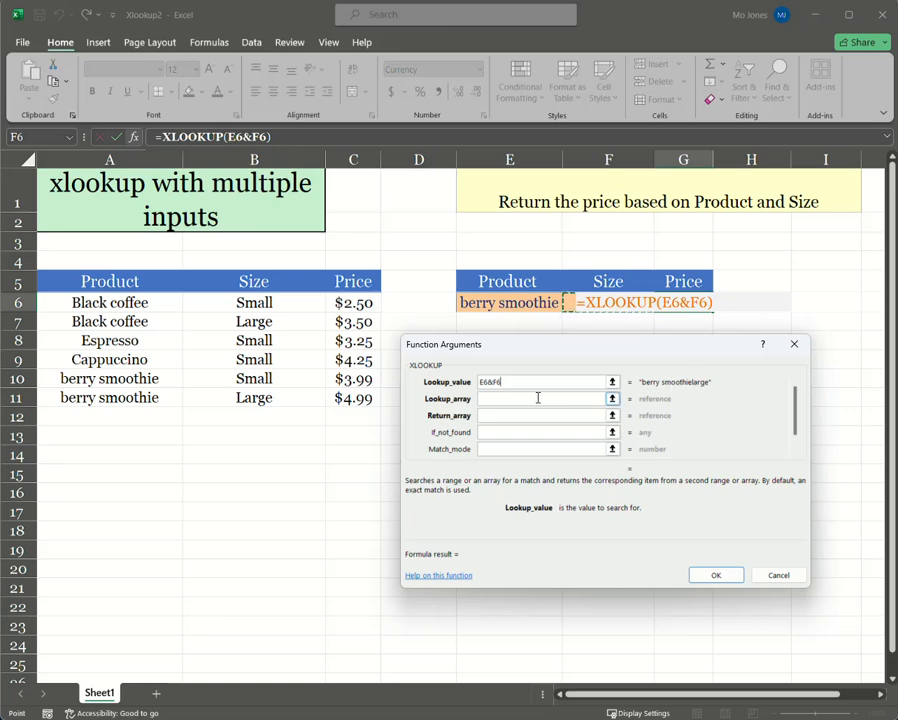
pyautogui.click(540, 399)
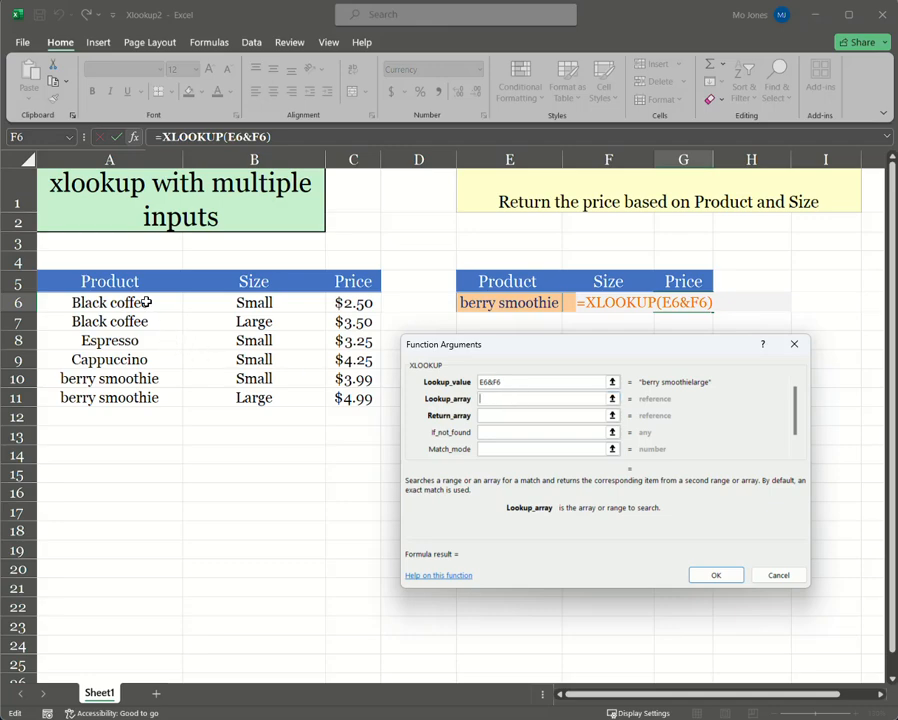
pyautogui.moveTo(110, 302); pyautogui.dragTo(110, 397)
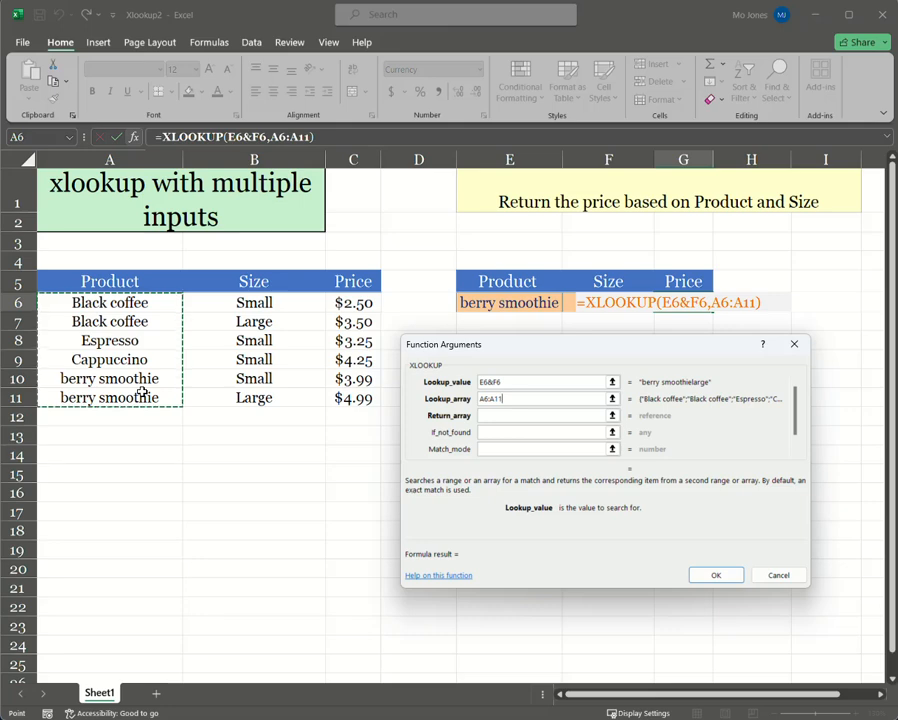
pyautogui.write('&')
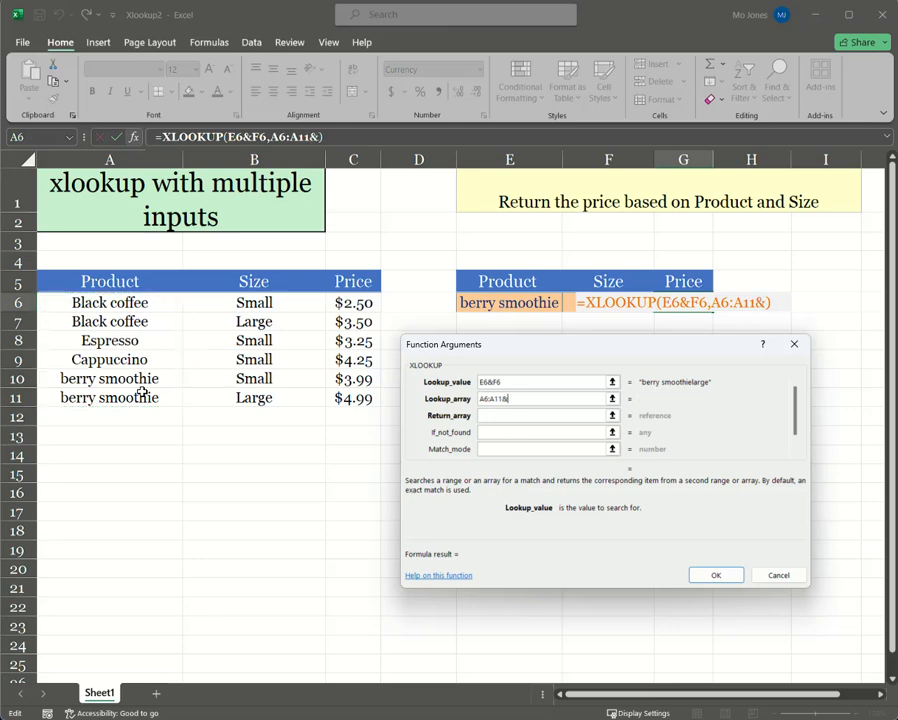
pyautogui.moveTo(281, 303)
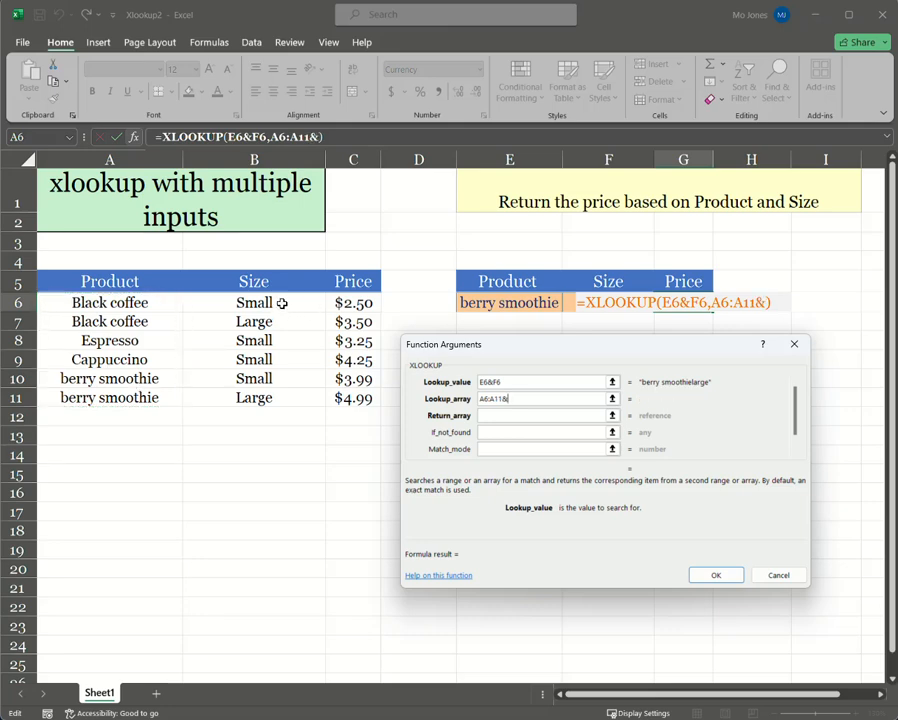
pyautogui.moveTo(254, 302); pyautogui.dragTo(254, 398)
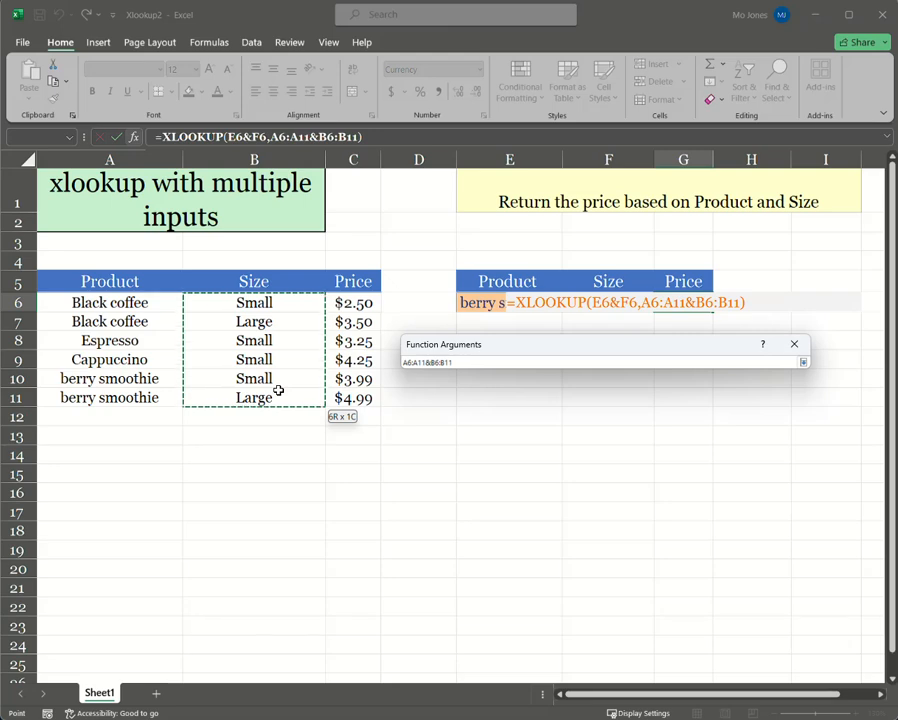
pyautogui.click(803, 362)
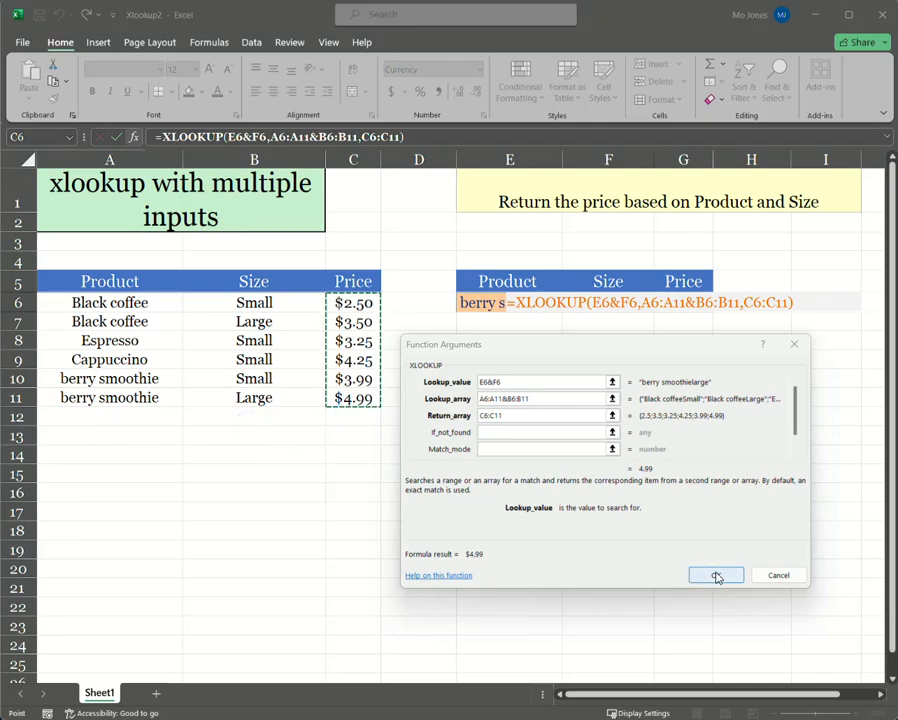
# Step: Confirm the XLOOKUP and test black coffee, small, which returns $2.50 in G6
pyautogui.click(716, 575)
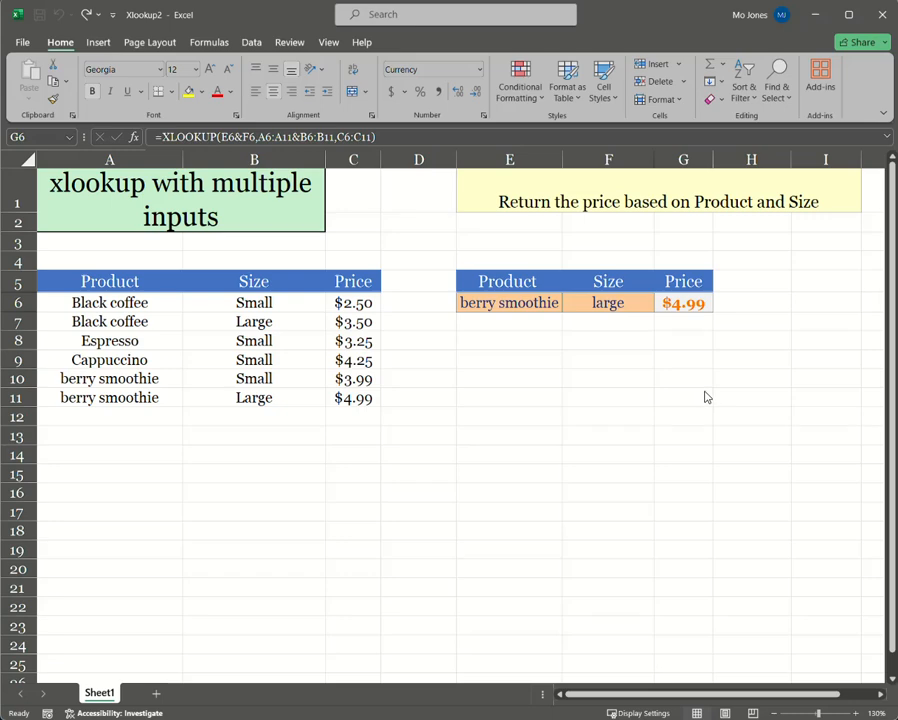
pyautogui.moveTo(596, 328)
pyautogui.write('black coffee')
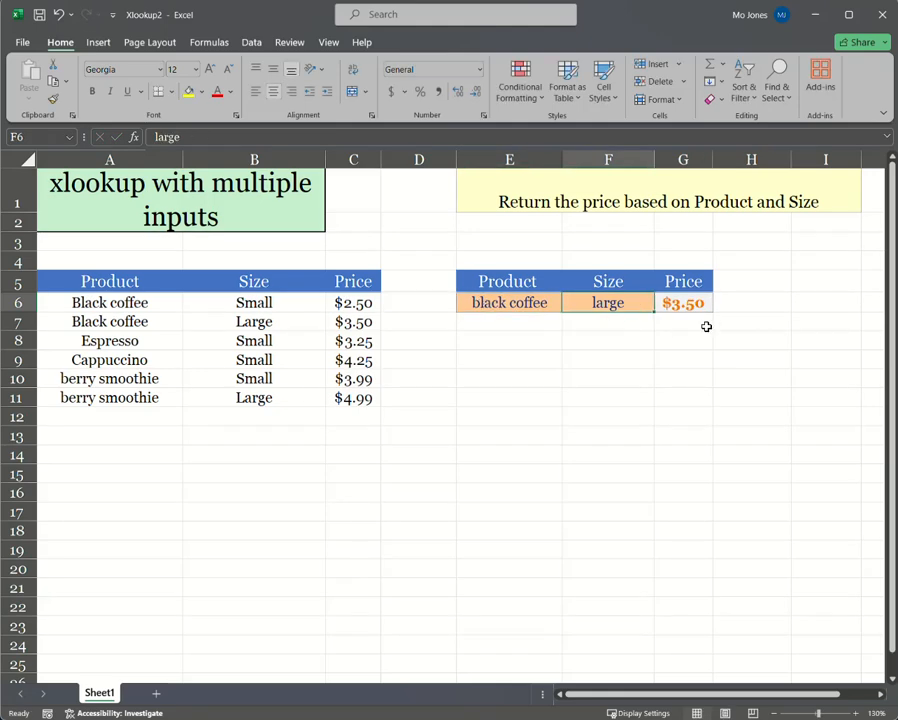
pyautogui.click(683, 302)
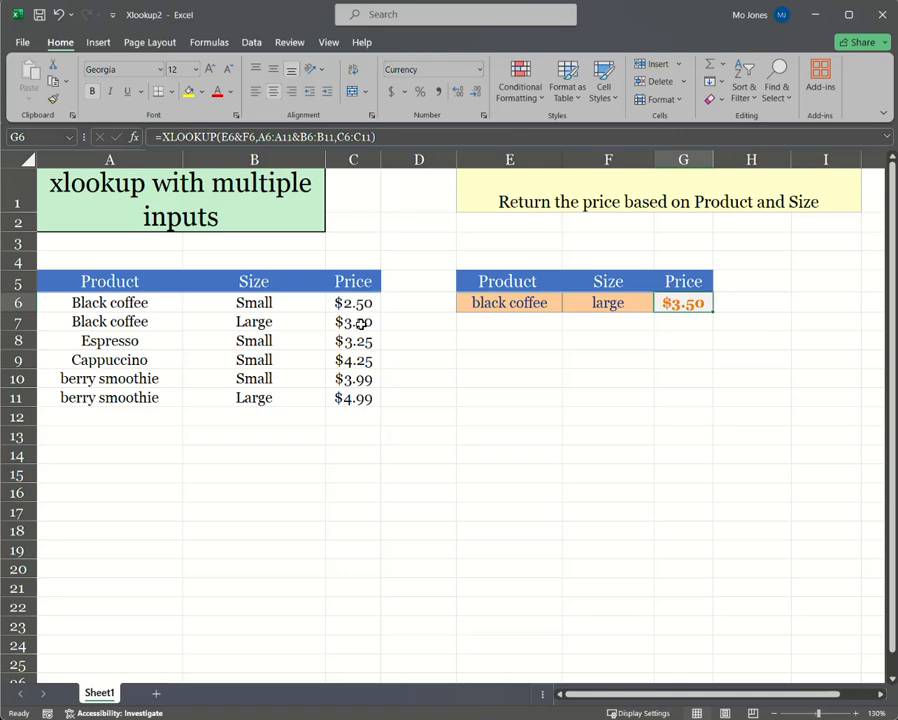
pyautogui.click(607, 302)
pyautogui.write('smal')
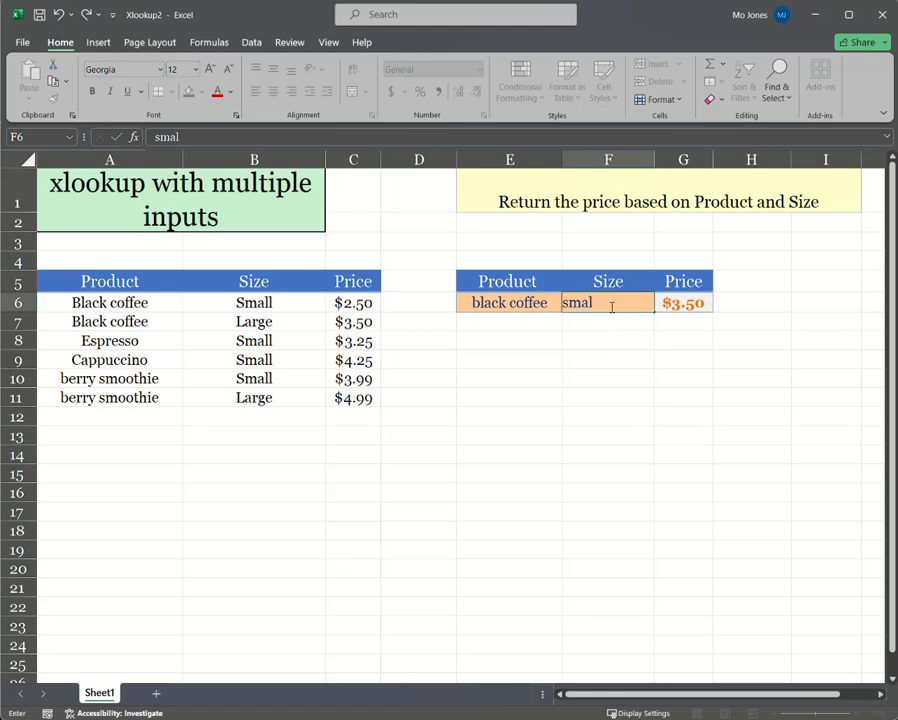
pyautogui.press('Return')
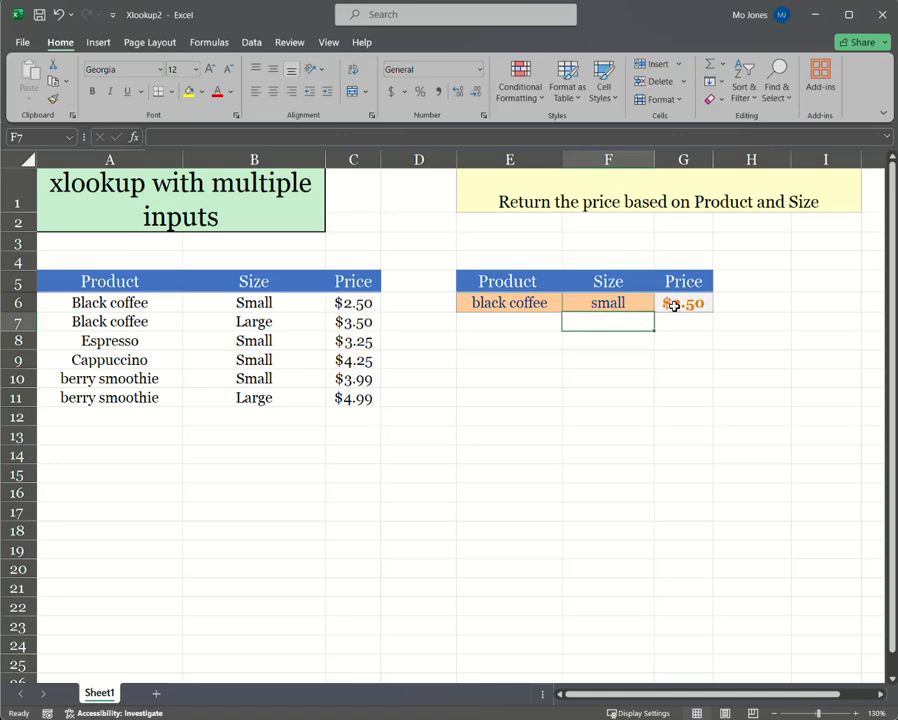
pyautogui.click(683, 302)
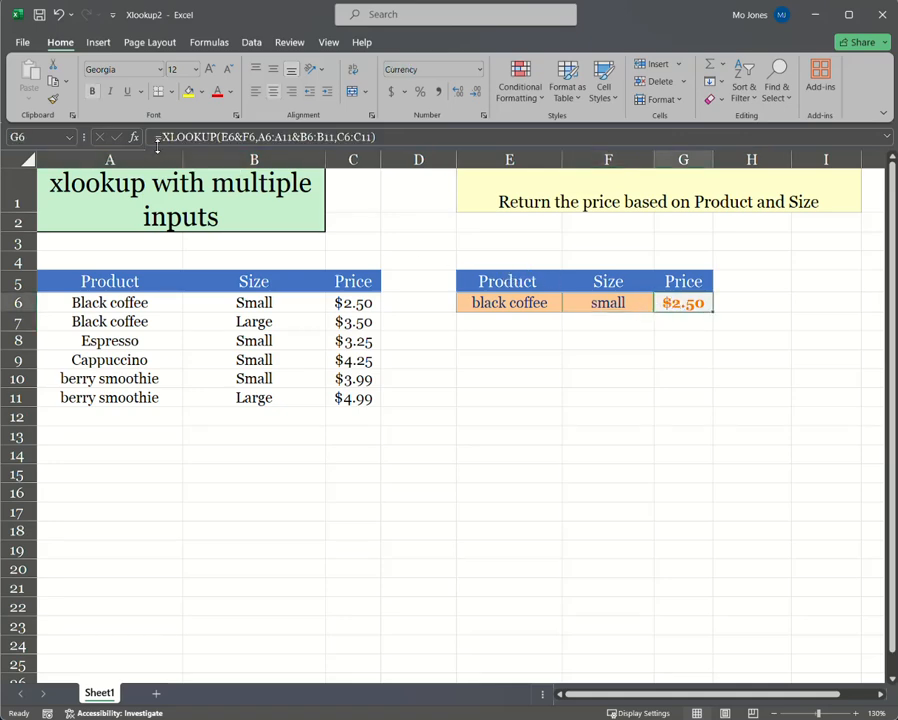
# Step: Reopen the Function Arguments dialog for G6's XLOOKUP formula
pyautogui.click(133, 137)
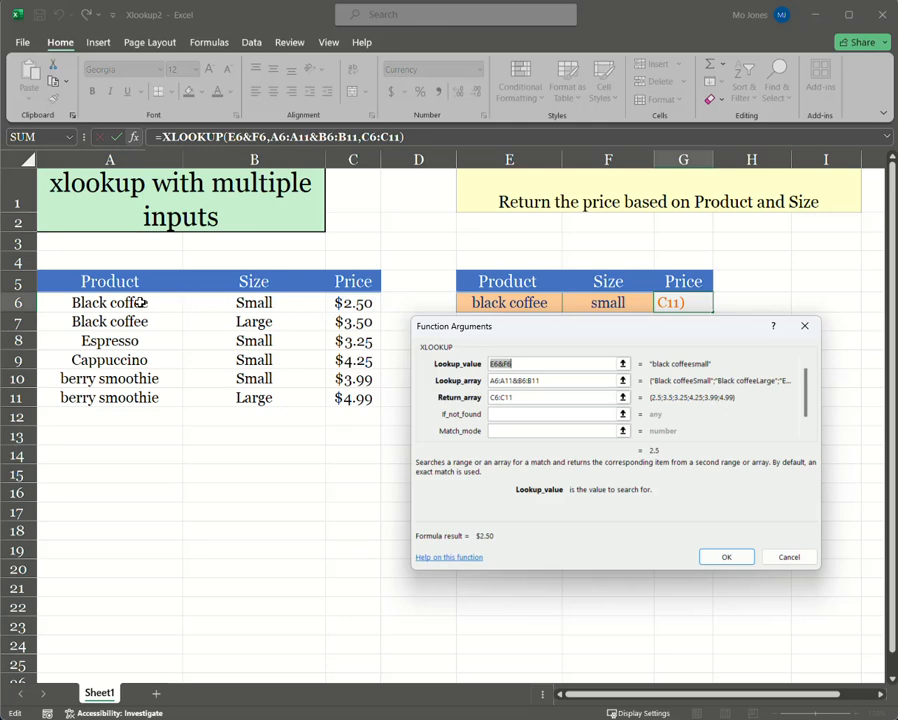
pyautogui.moveTo(194, 318)
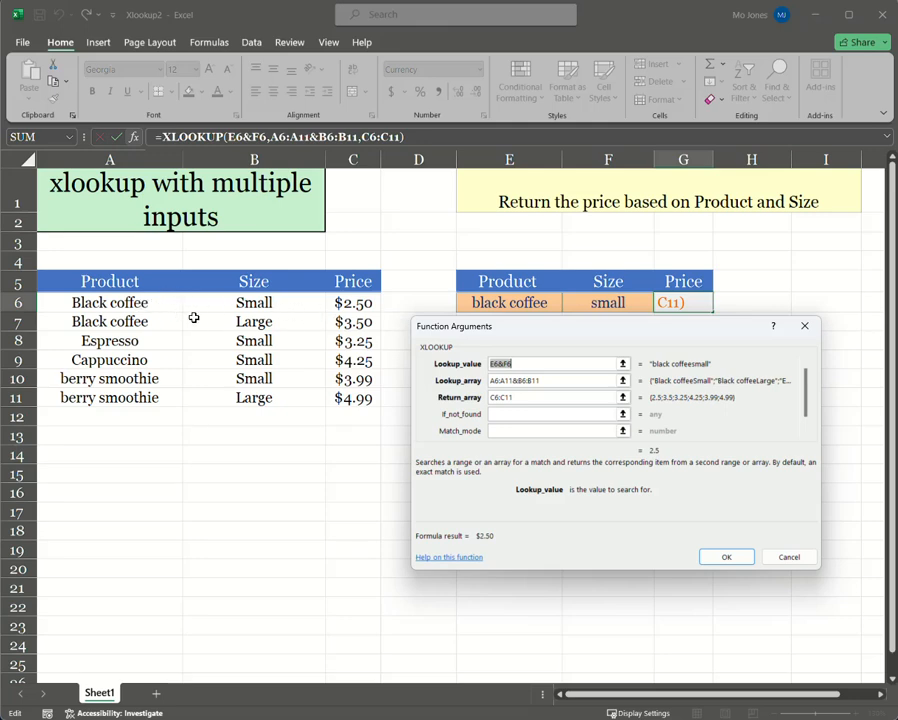